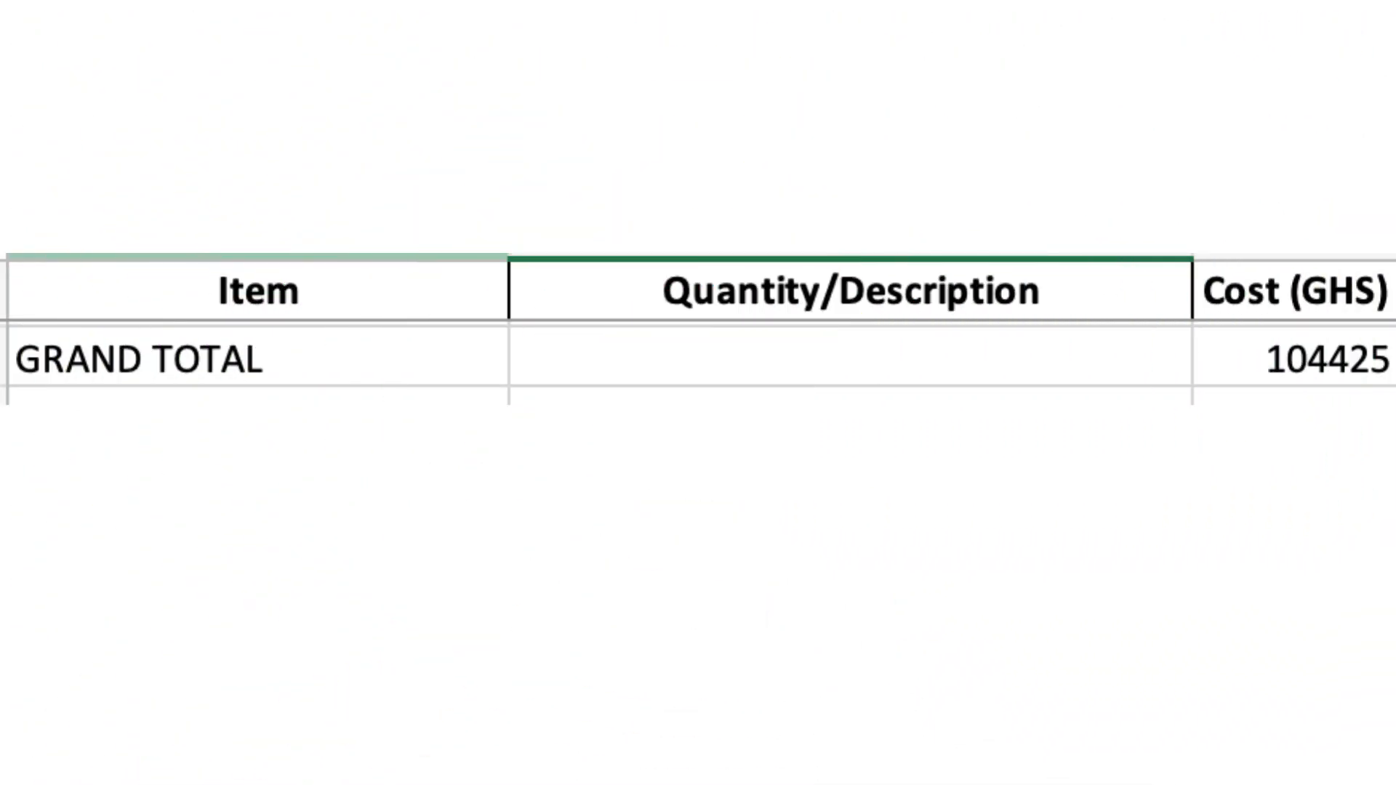
pyautogui.scroll(3)
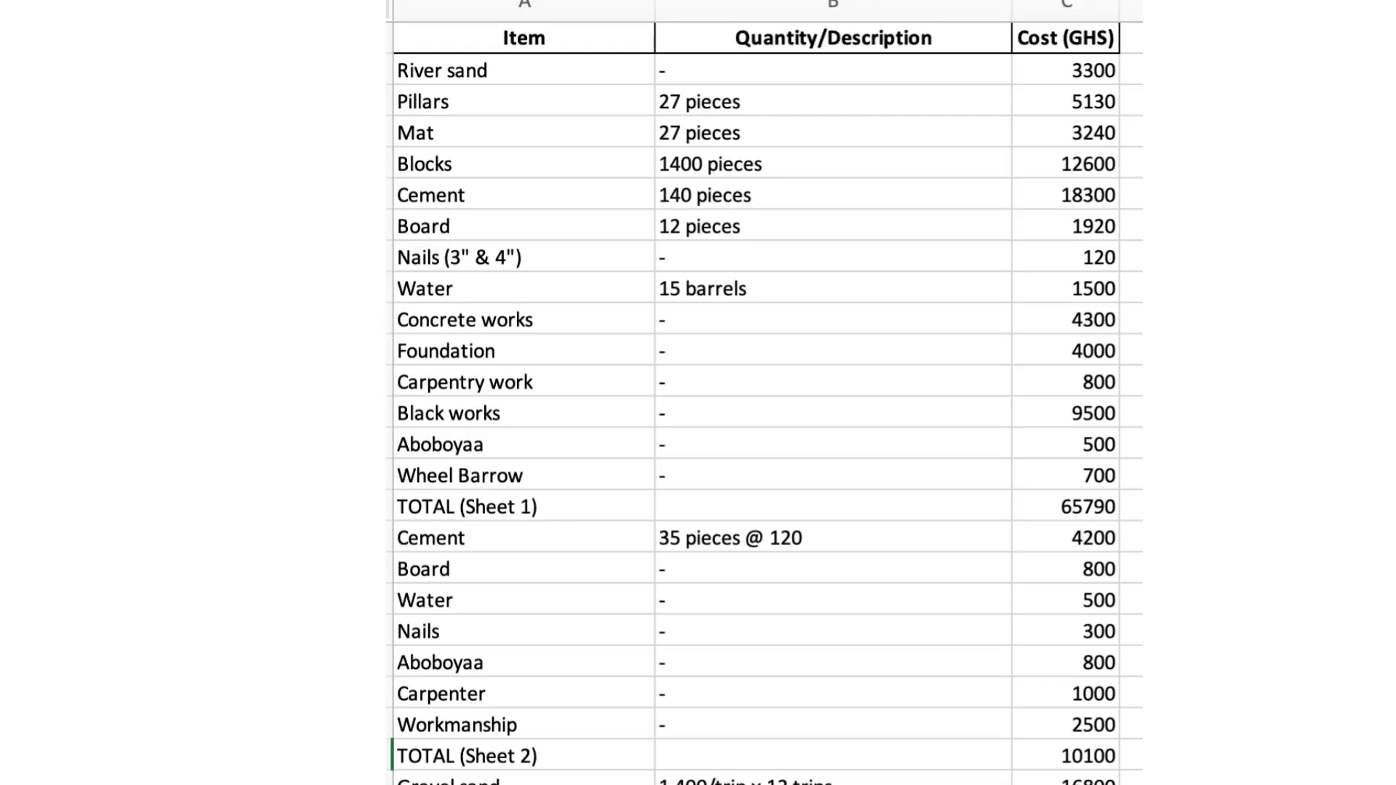